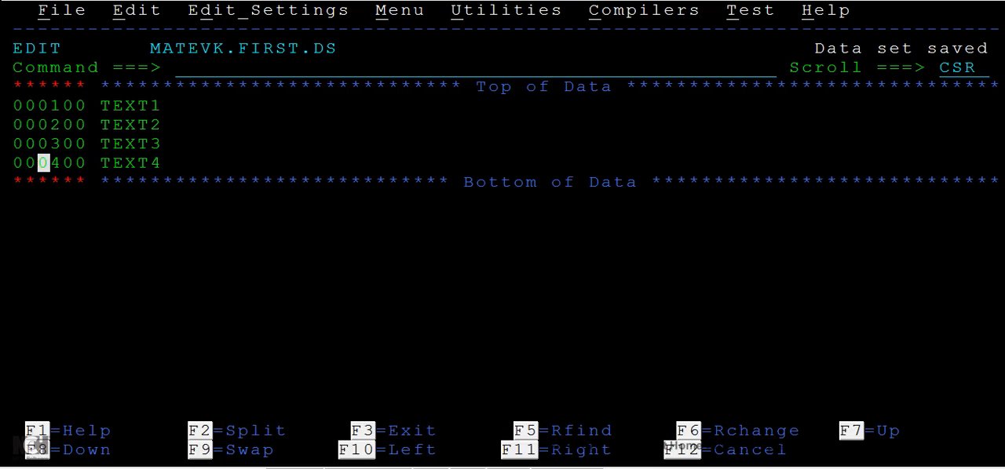
pyautogui.write('R')
pyautogui.write('TEXT6')
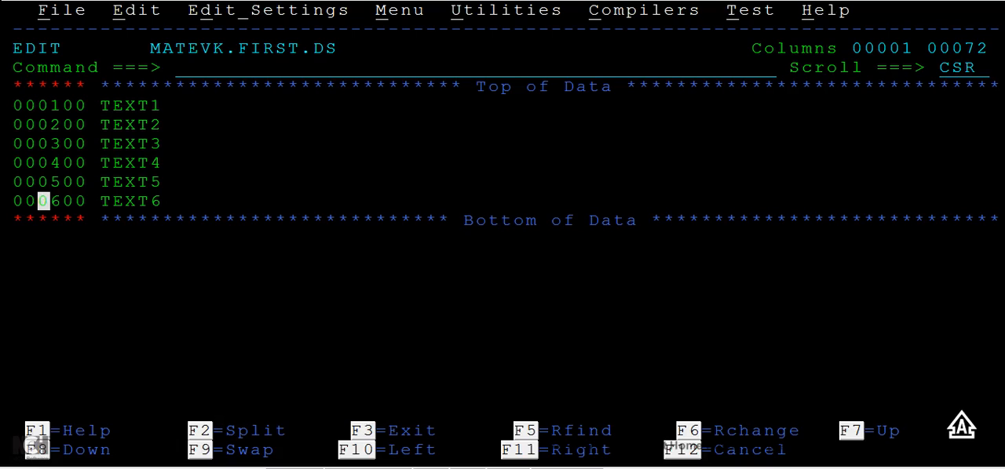
pyautogui.write('R10')
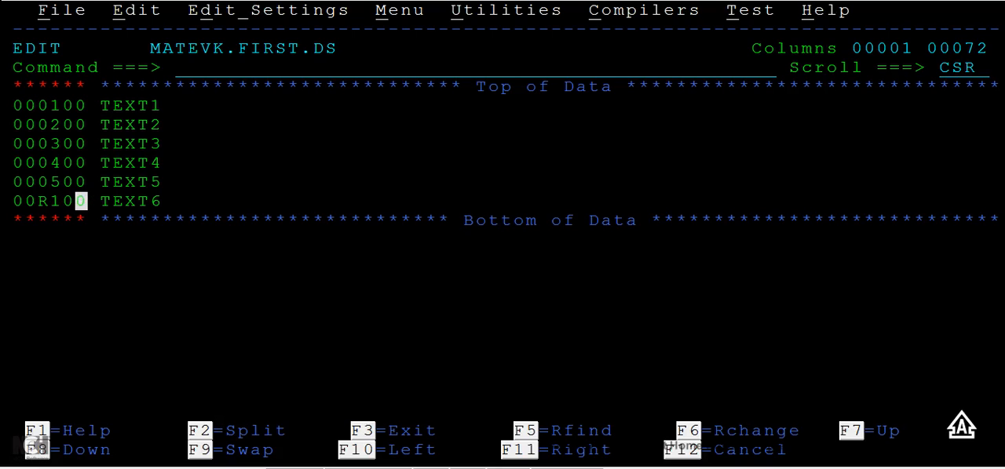